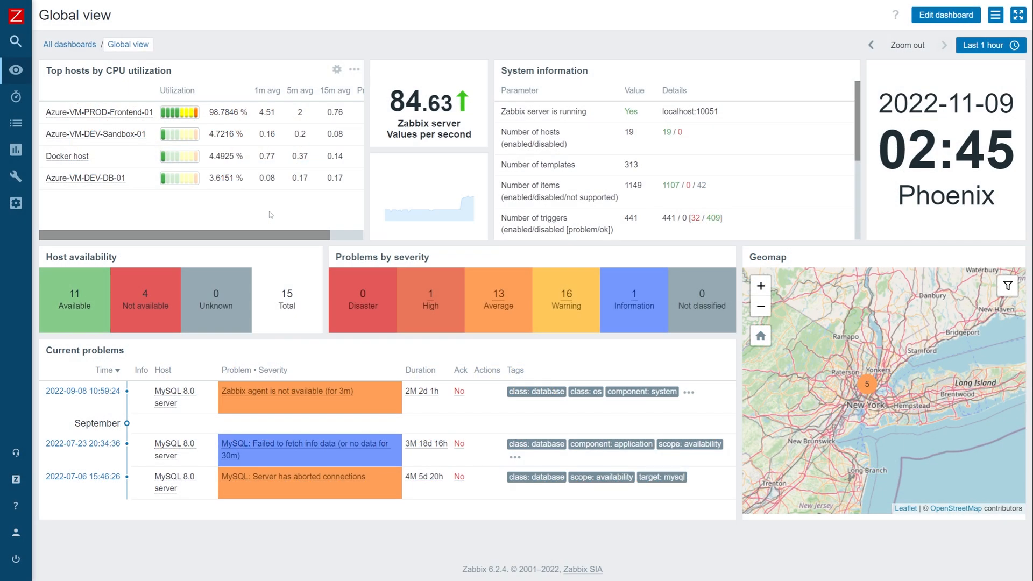
pyautogui.moveTo(34, 212)
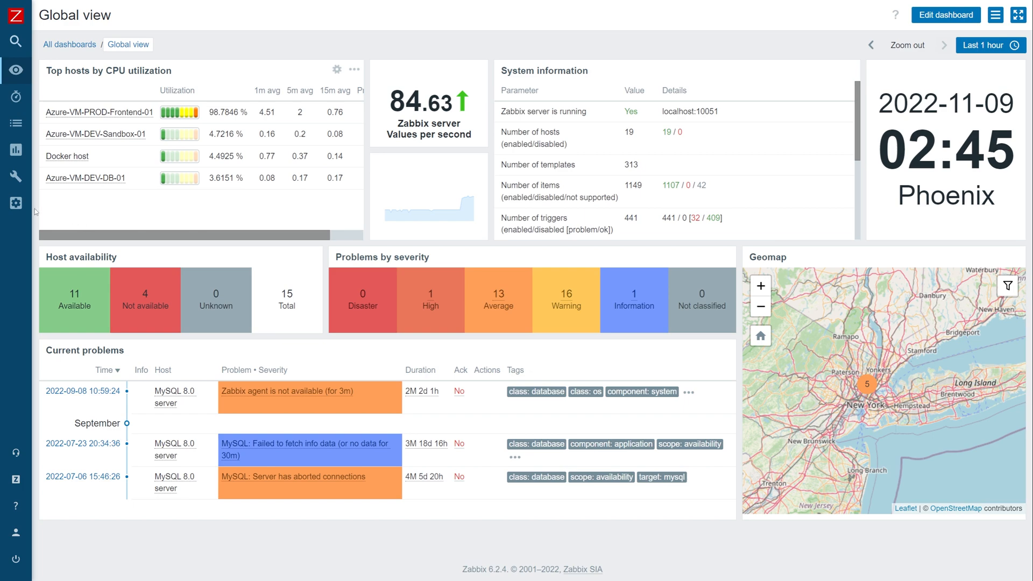
# Expand the Administration menu to reveal the General settings submenu.
pyautogui.click(16, 203)
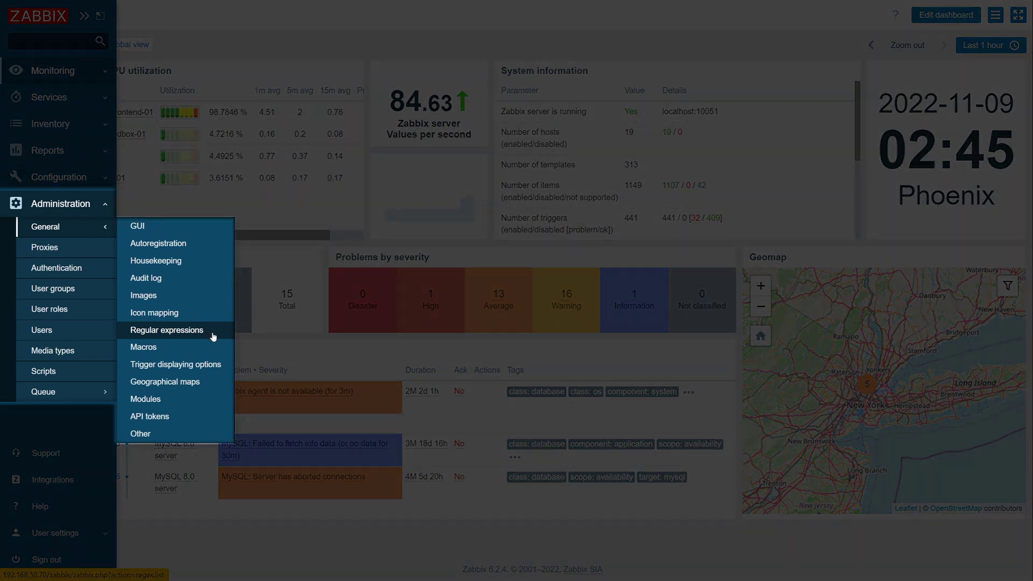
# Open the global Regular expressions page listing the existing discovery expressions.
pyautogui.click(166, 330)
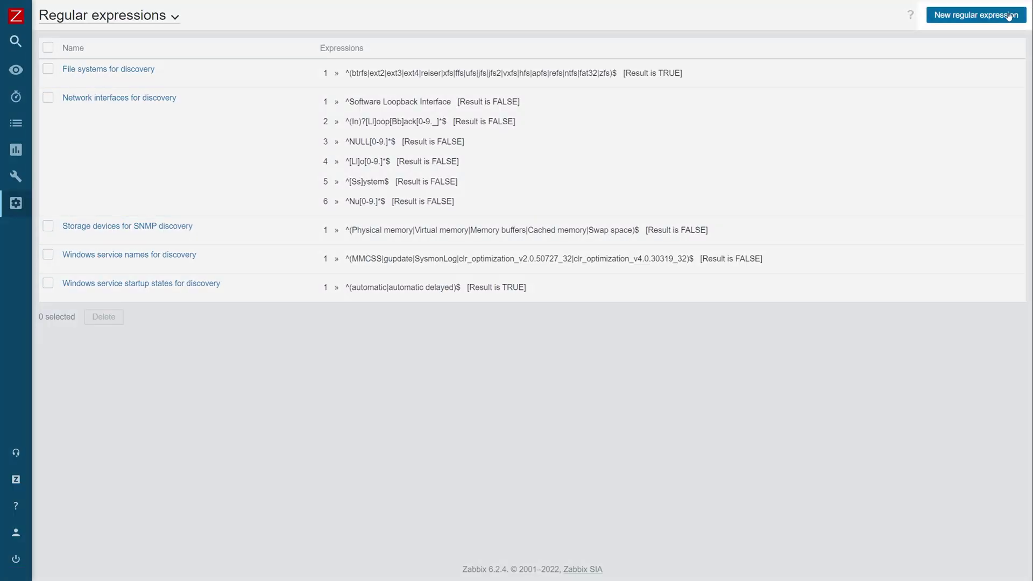
pyautogui.click(976, 15)
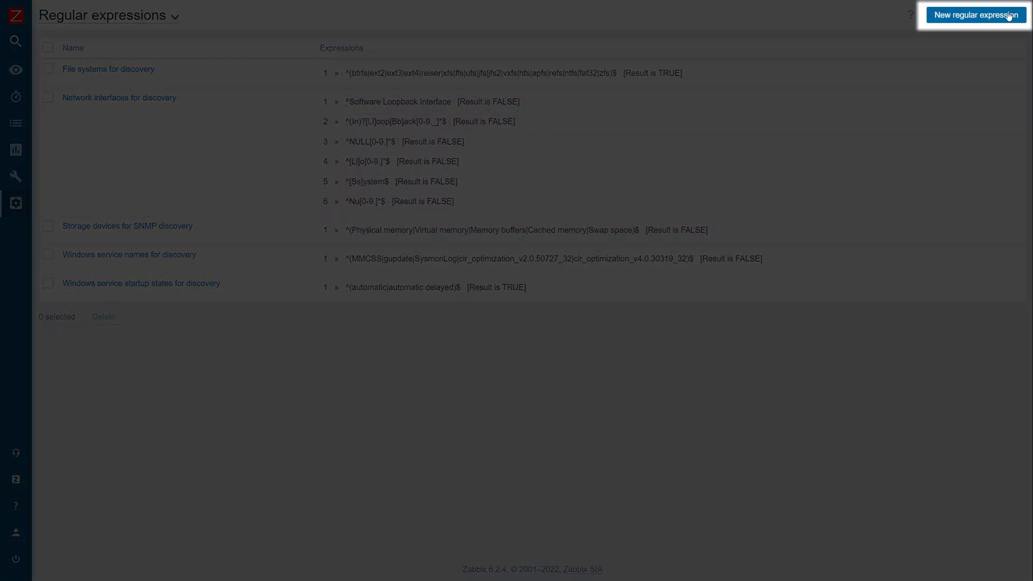
# Name the expression 'Apache GET errors' with a Result is TRUE rule 'GET .*" (\d*)'.
pyautogui.click(978, 14)
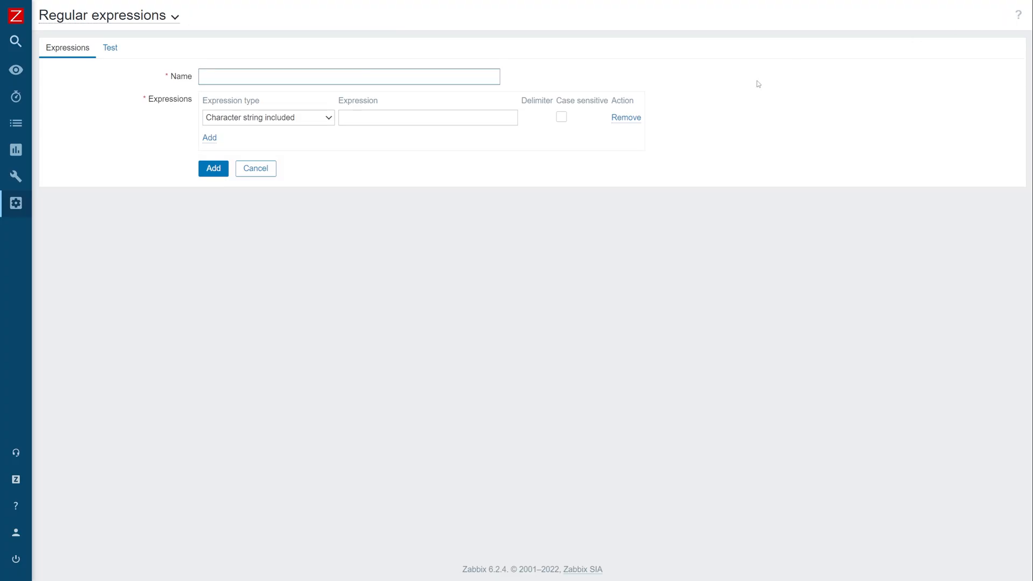
pyautogui.write('A')
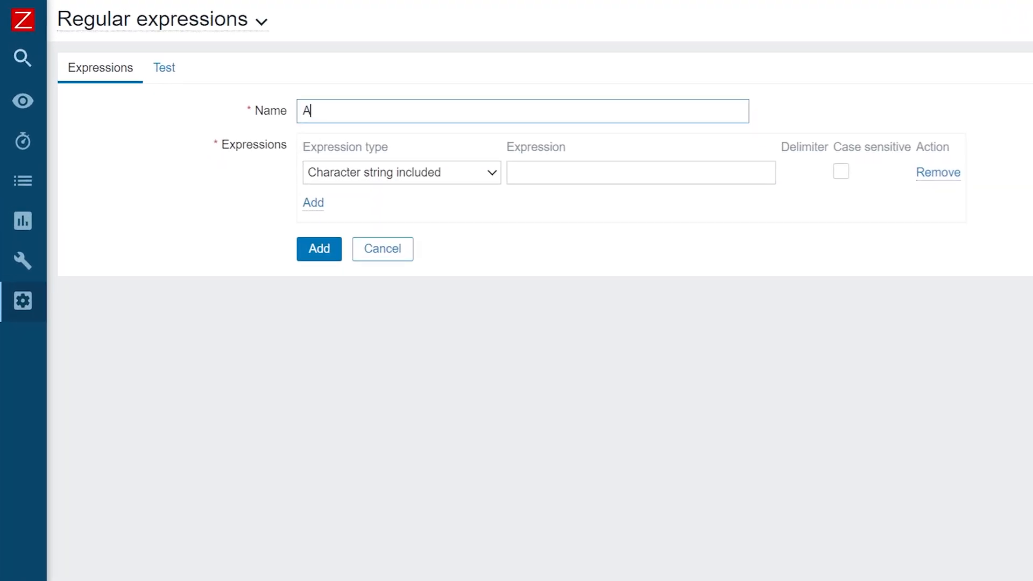
pyautogui.write('pache GET')
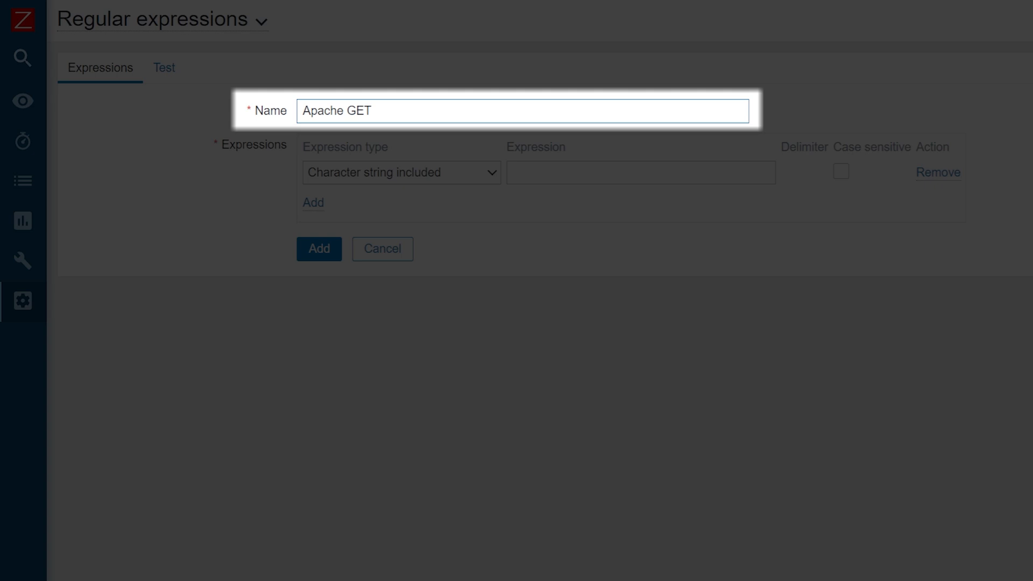
pyautogui.write('errors')
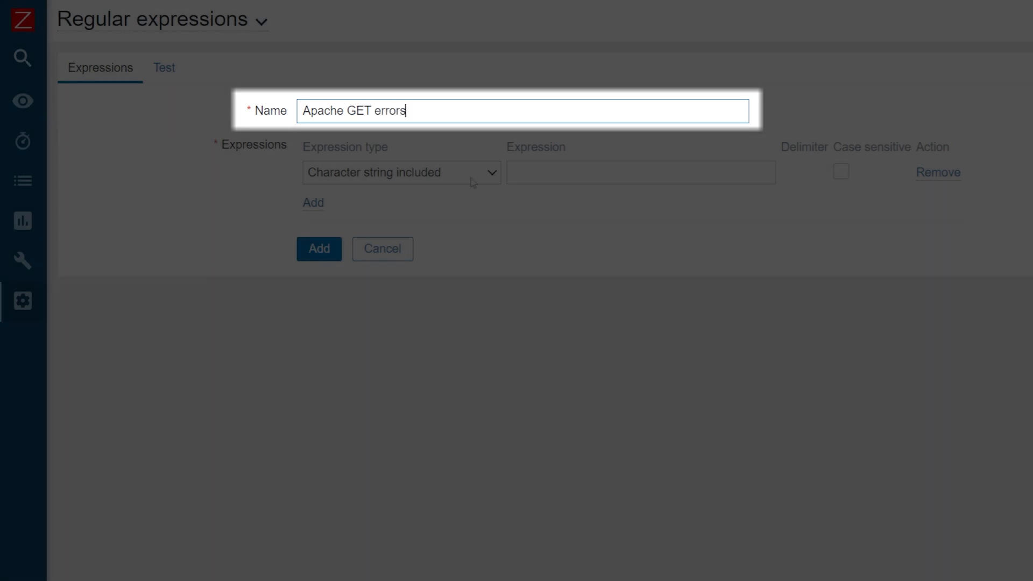
pyautogui.click(400, 172)
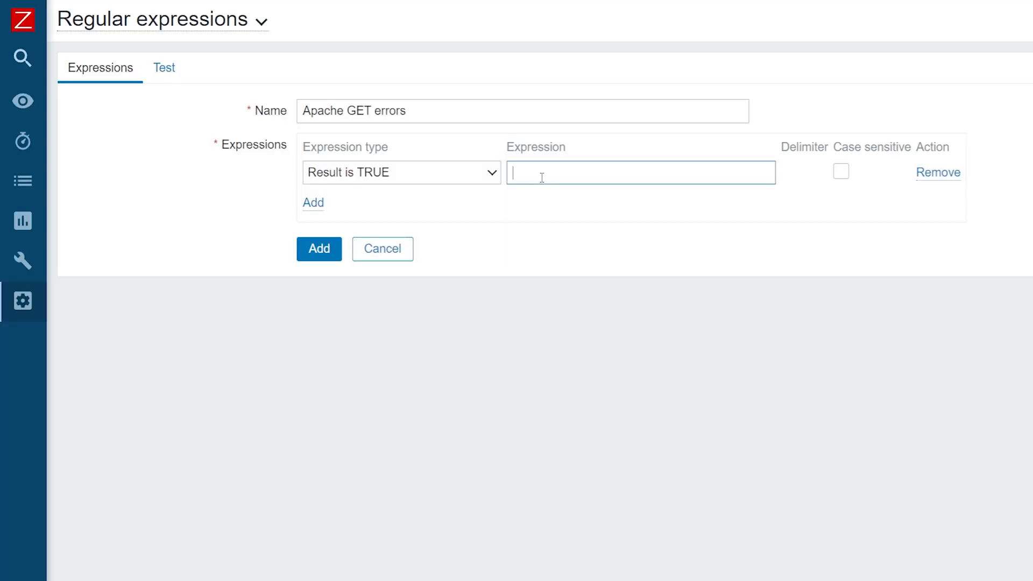
pyautogui.write('GET .*" (\\d*)')
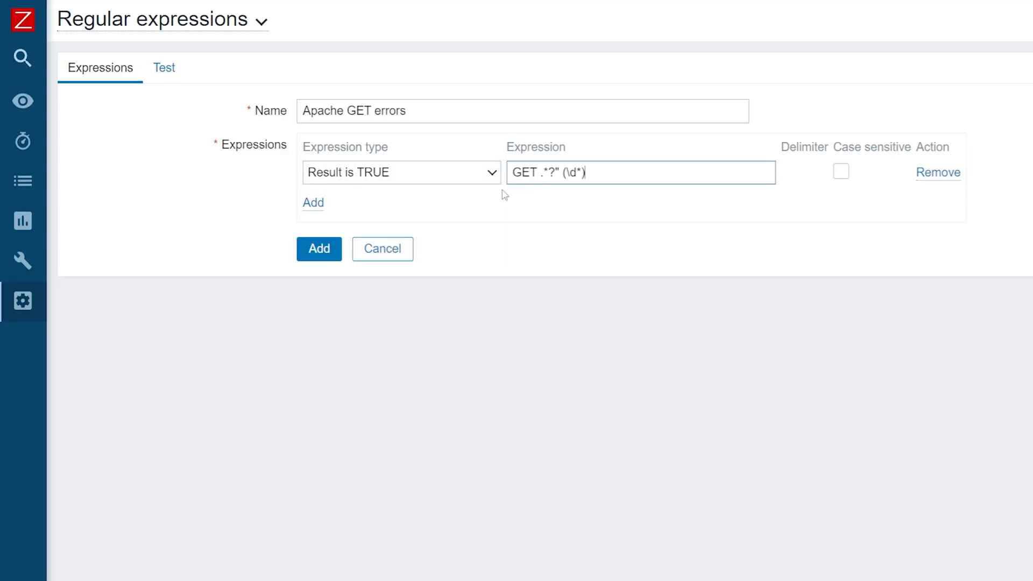
pyautogui.moveTo(315, 203)
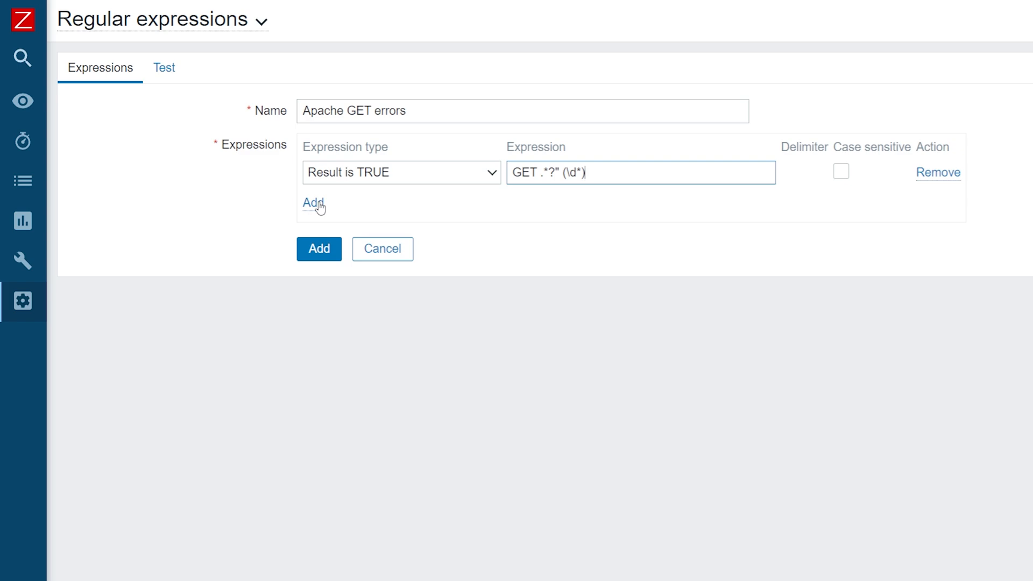
# Add a Result is FALSE rule excluding GET lines with status 200, 304 or 404.
pyautogui.click(314, 203)
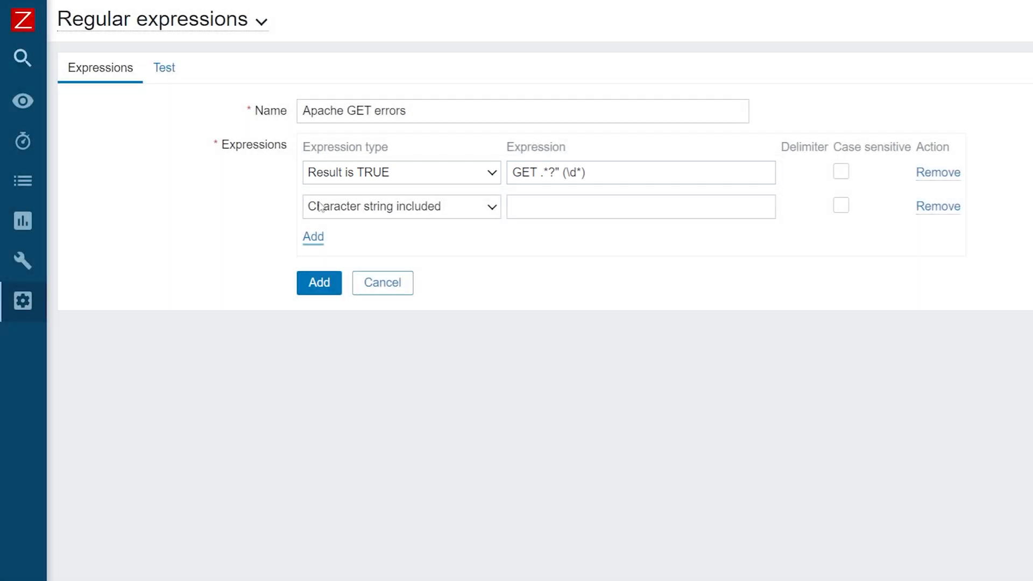
pyautogui.click(400, 206)
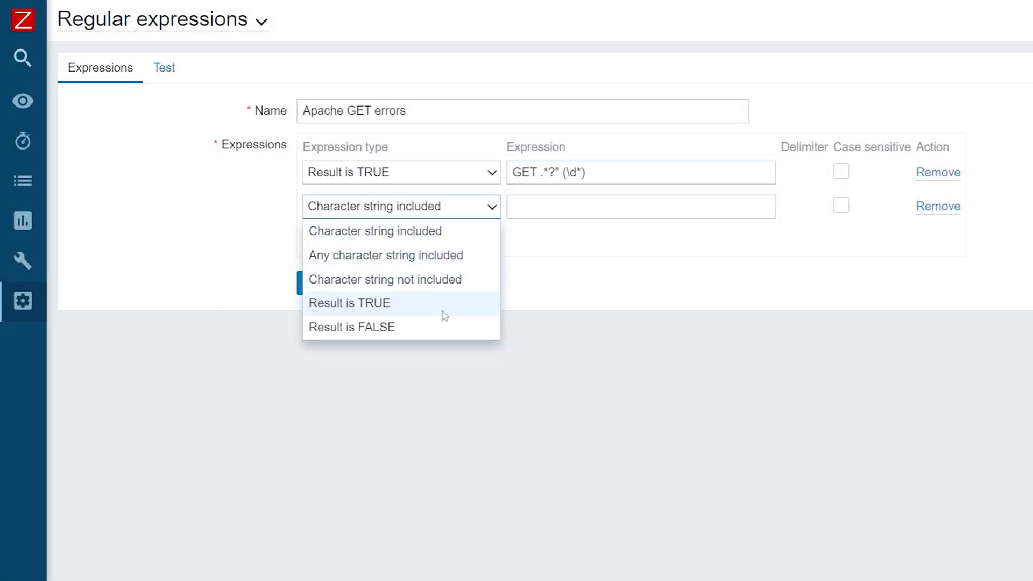
pyautogui.moveTo(447, 327)
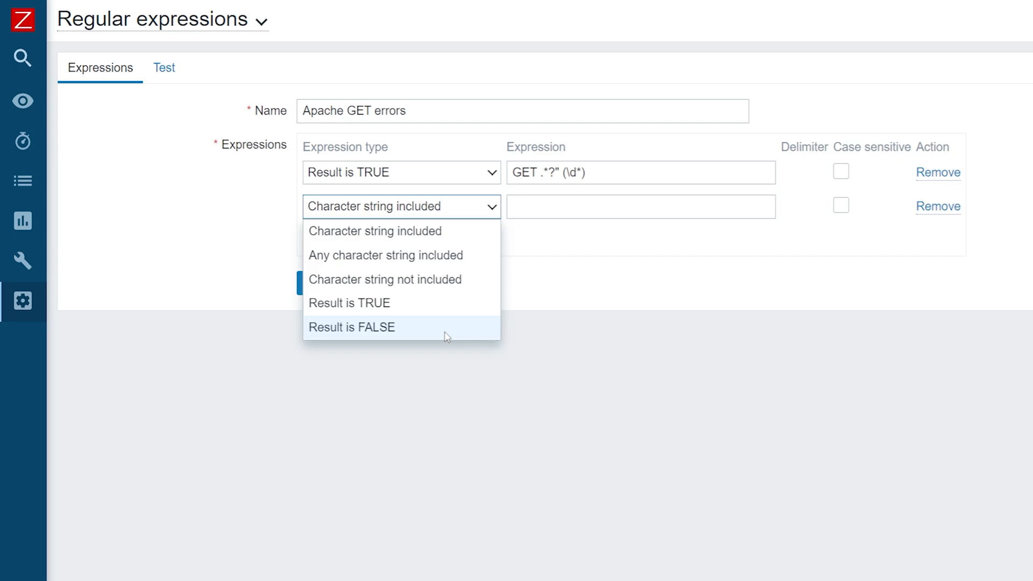
pyautogui.click(352, 328)
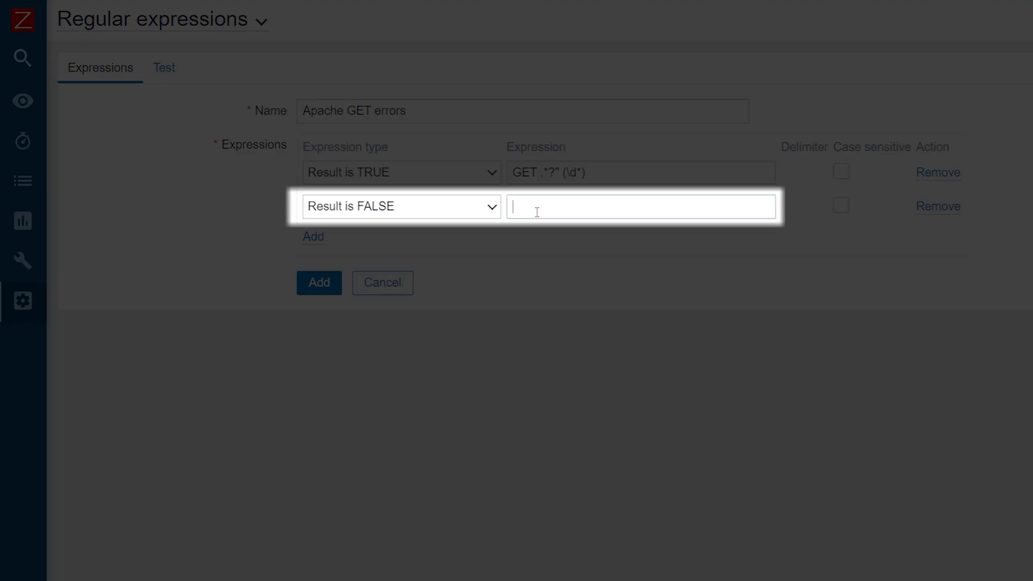
pyautogui.write('GET .*?" (200)|GET .*?" (304)|GET .*?" (404)')
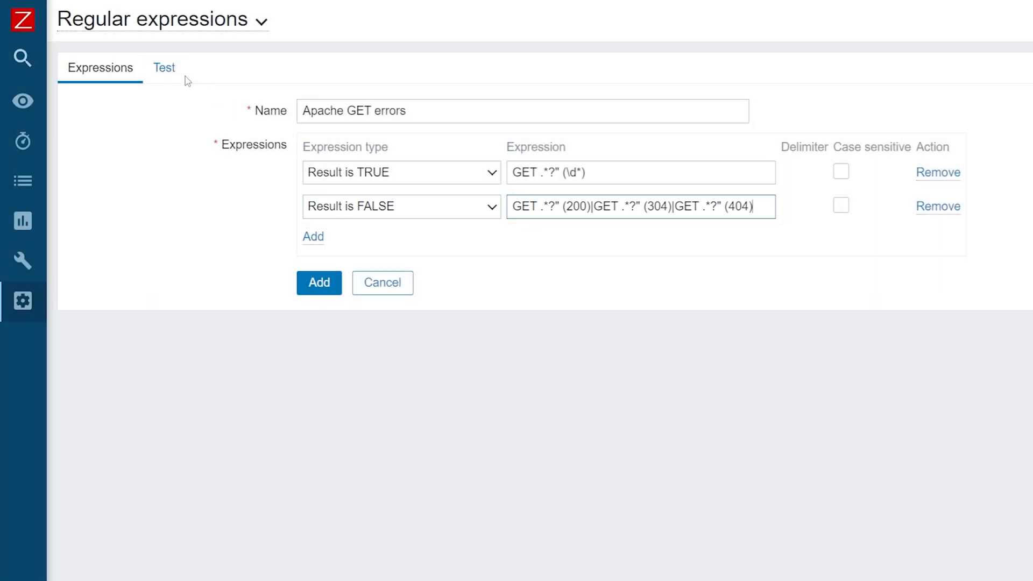
pyautogui.click(164, 67)
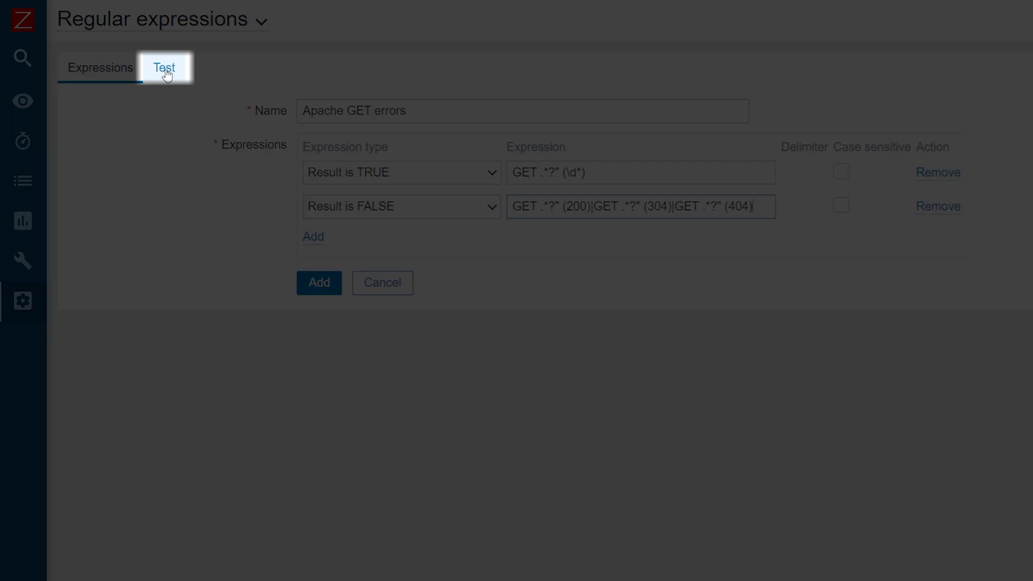
# Test the rules against a status-500 log line, getting TRUE, then save the expression.
pyautogui.click(164, 68)
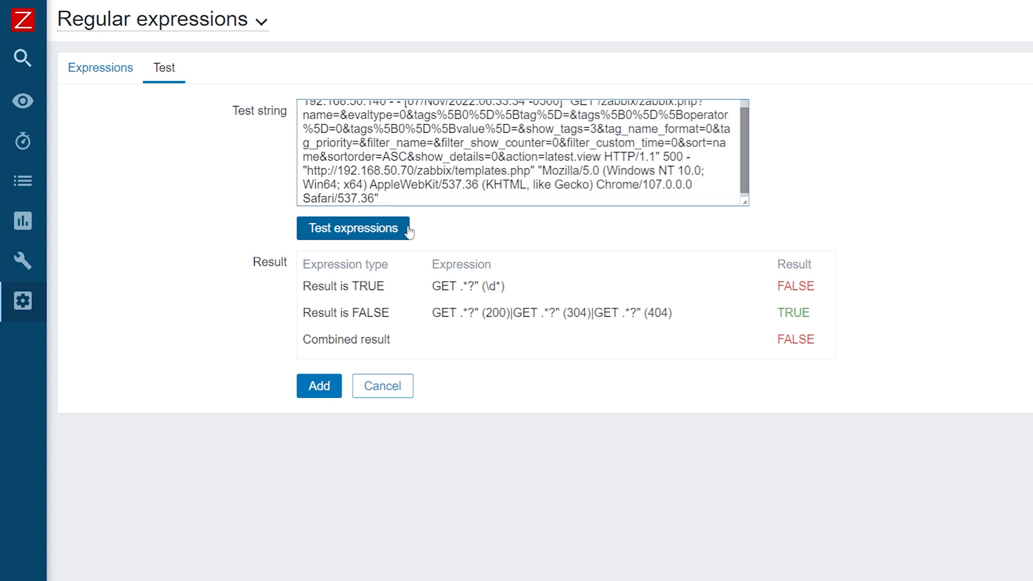
pyautogui.click(353, 229)
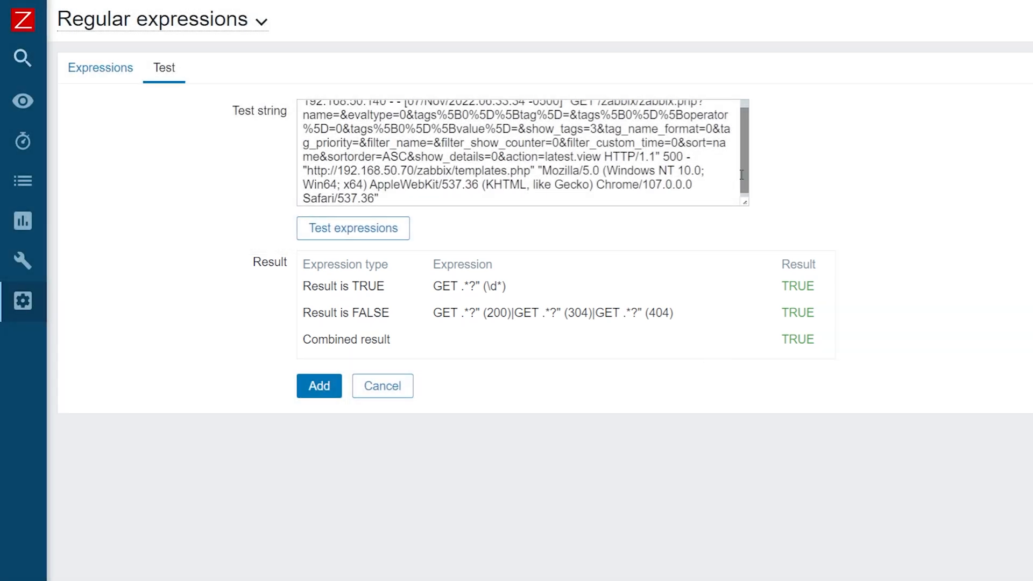
pyautogui.scroll(3)
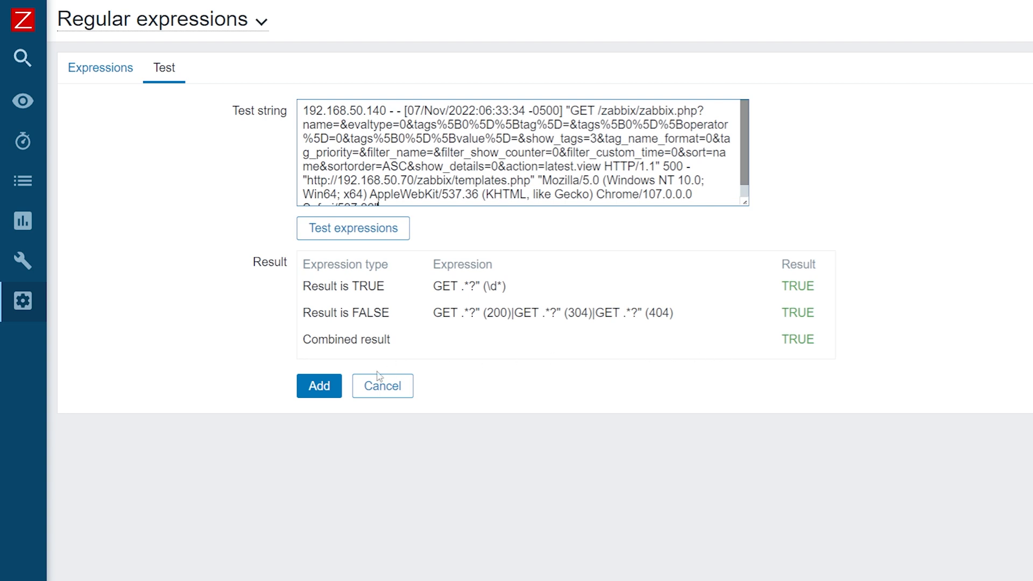
pyautogui.click(320, 386)
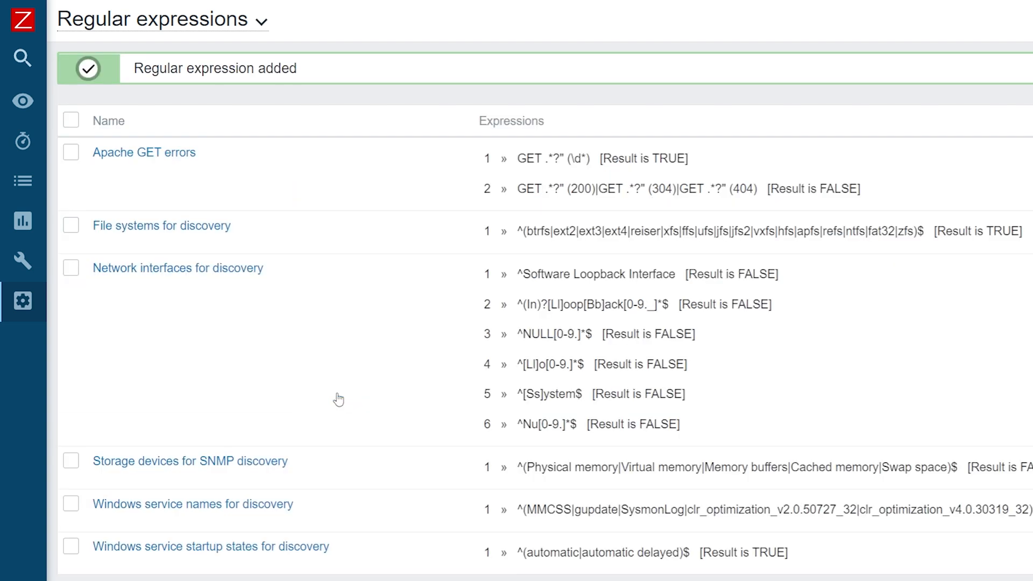
pyautogui.moveTo(313, 194)
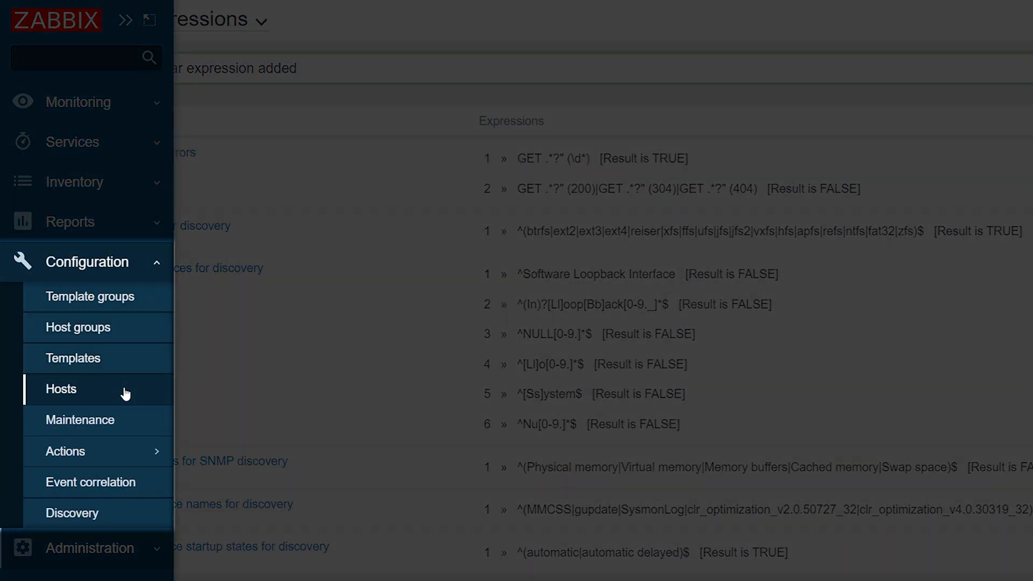
# Open the Configuration hosts list showing the Apache Web server host.
pyautogui.click(60, 388)
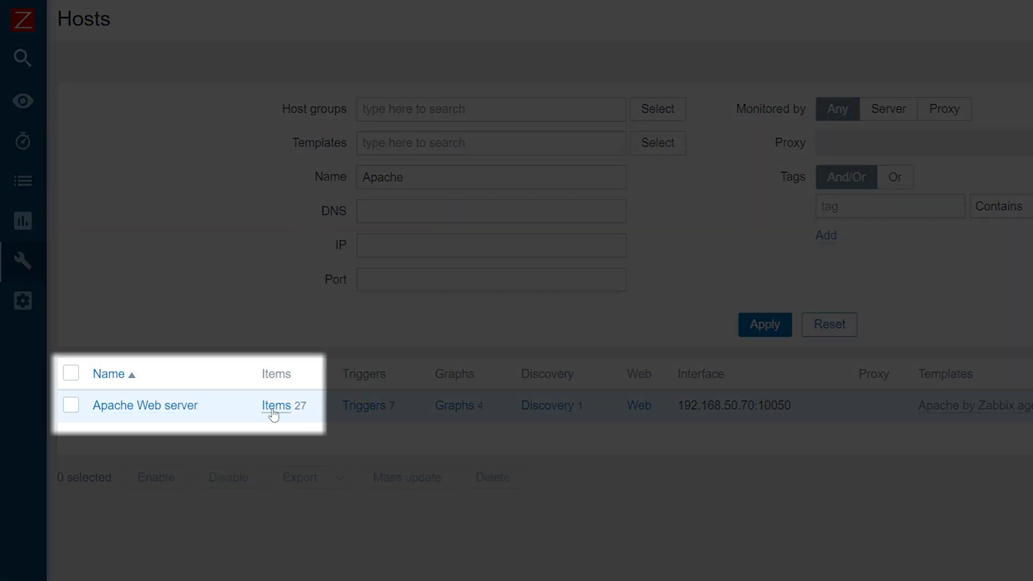
# Filter Apache Web server's items by name 'get' and open the Apache GET errors item.
pyautogui.click(275, 405)
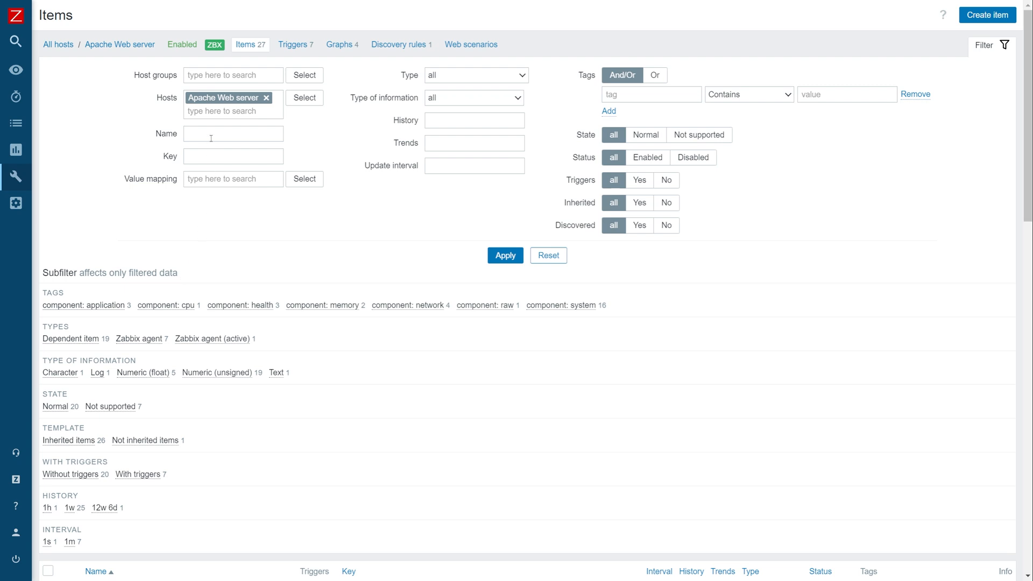
pyautogui.write('get')
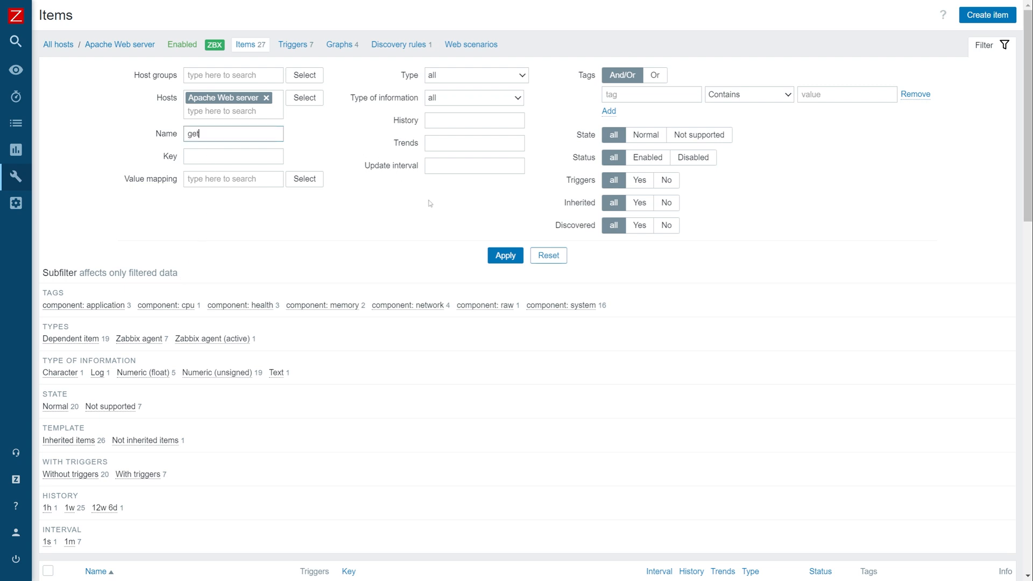
pyautogui.click(505, 255)
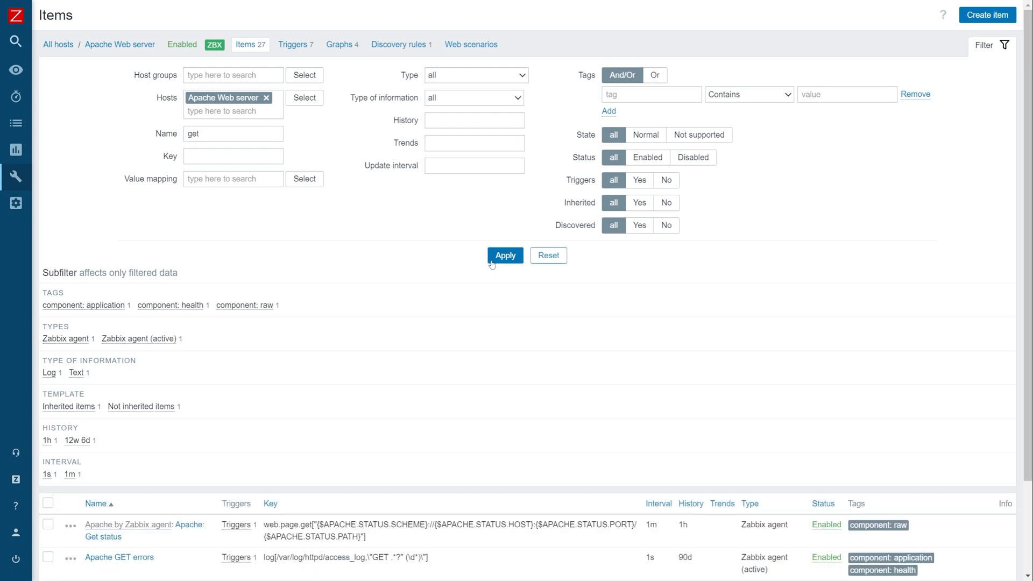
pyautogui.moveTo(955, 54)
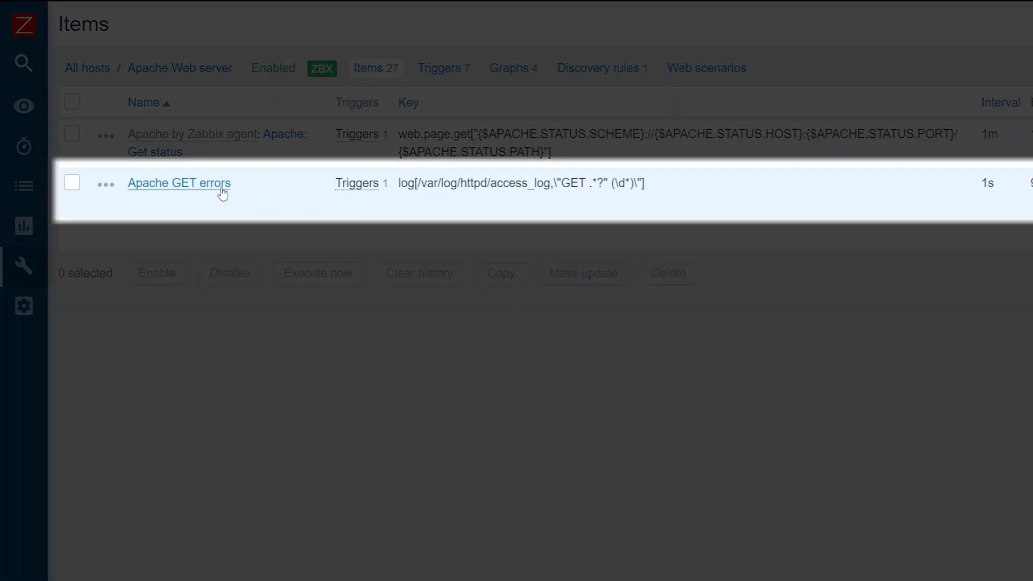
pyautogui.click(179, 183)
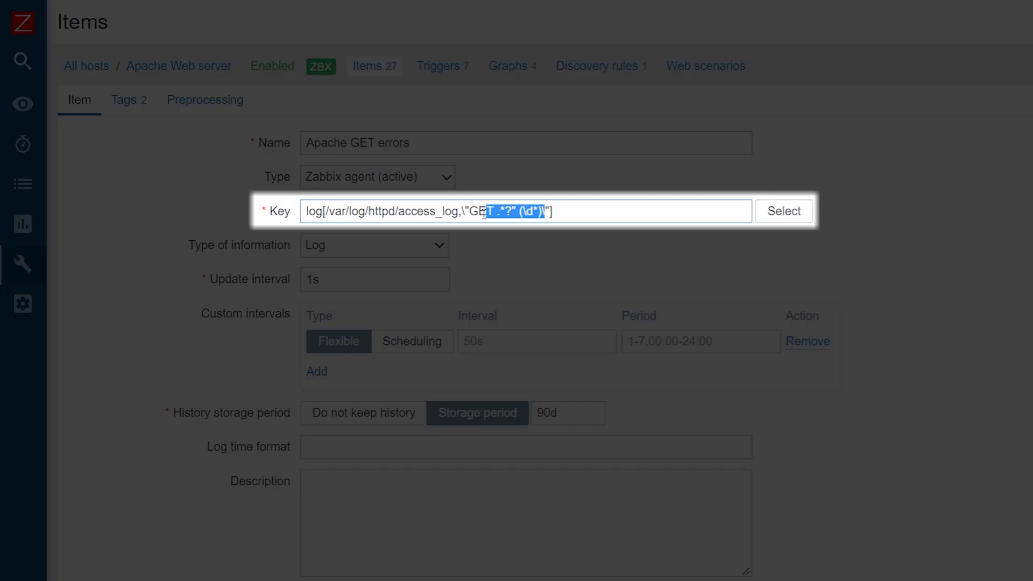
pyautogui.press('Delete')
pyautogui.write('@')
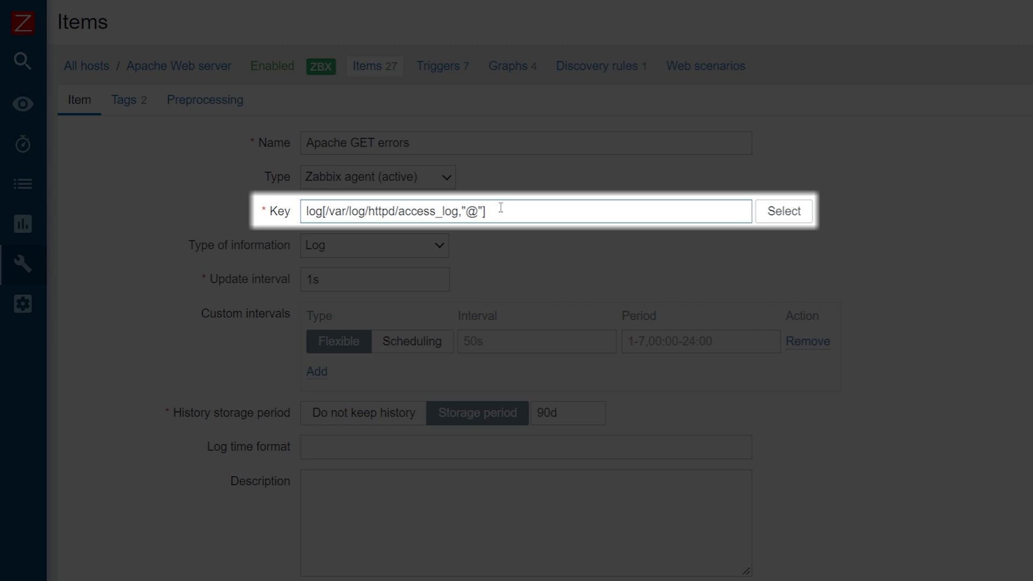
pyautogui.write('Apache GET e')
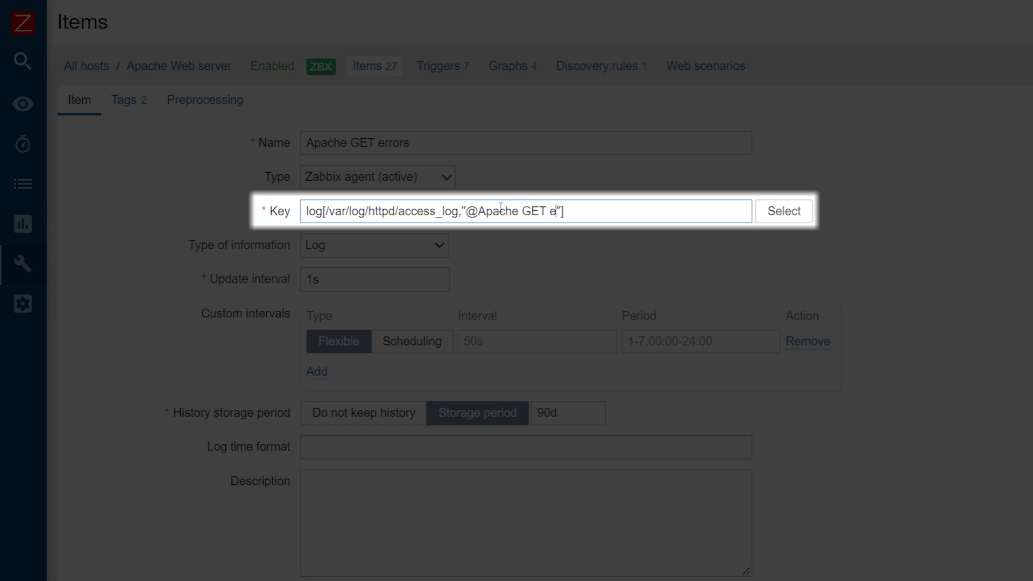
pyautogui.write('rors')
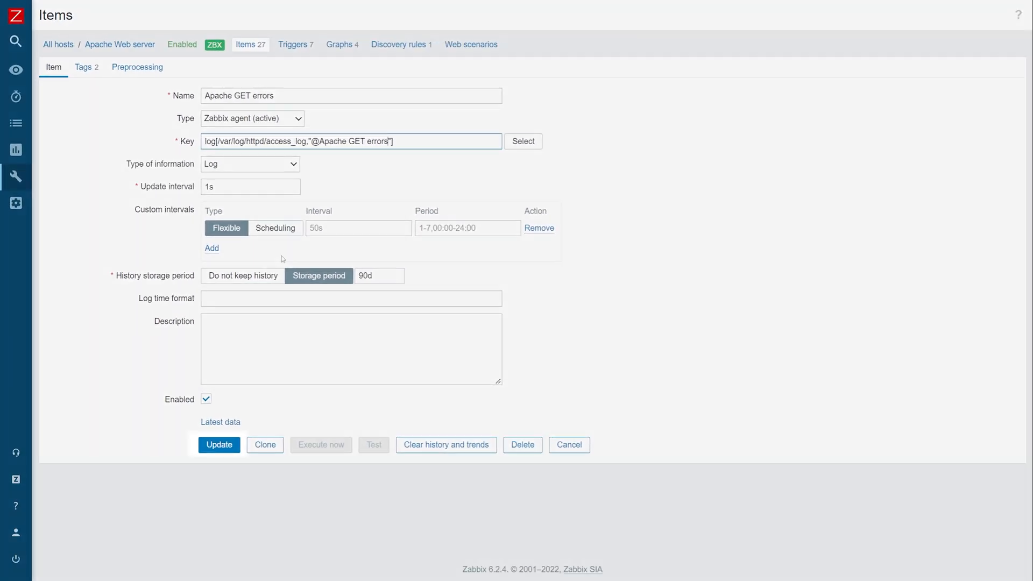
pyautogui.click(219, 445)
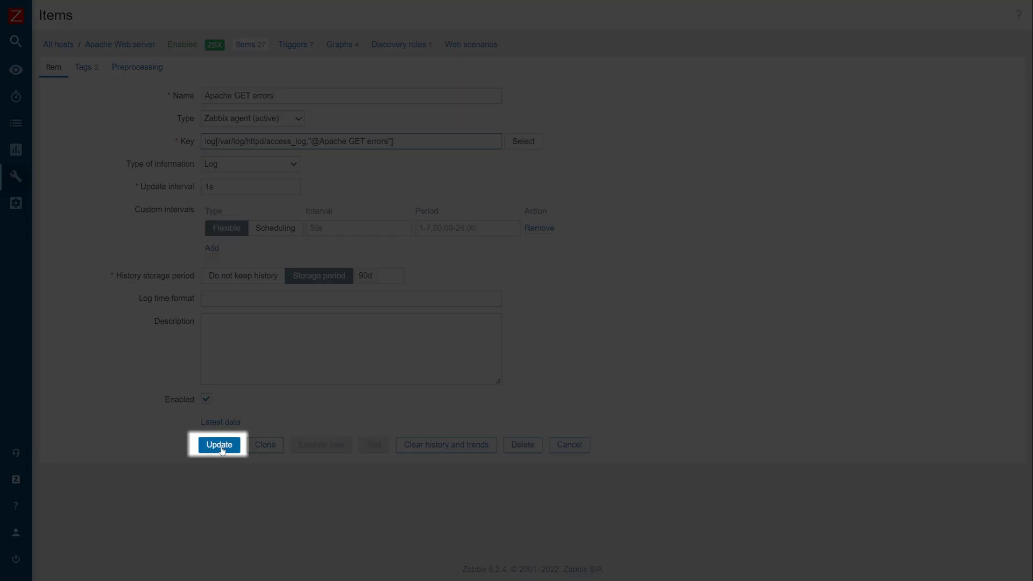
pyautogui.click(219, 446)
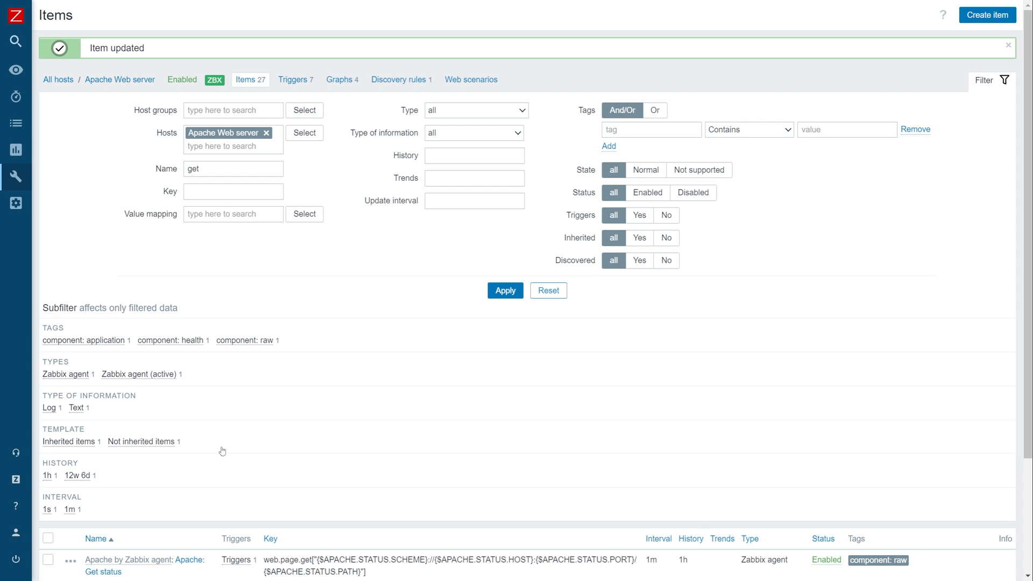
pyautogui.click(293, 79)
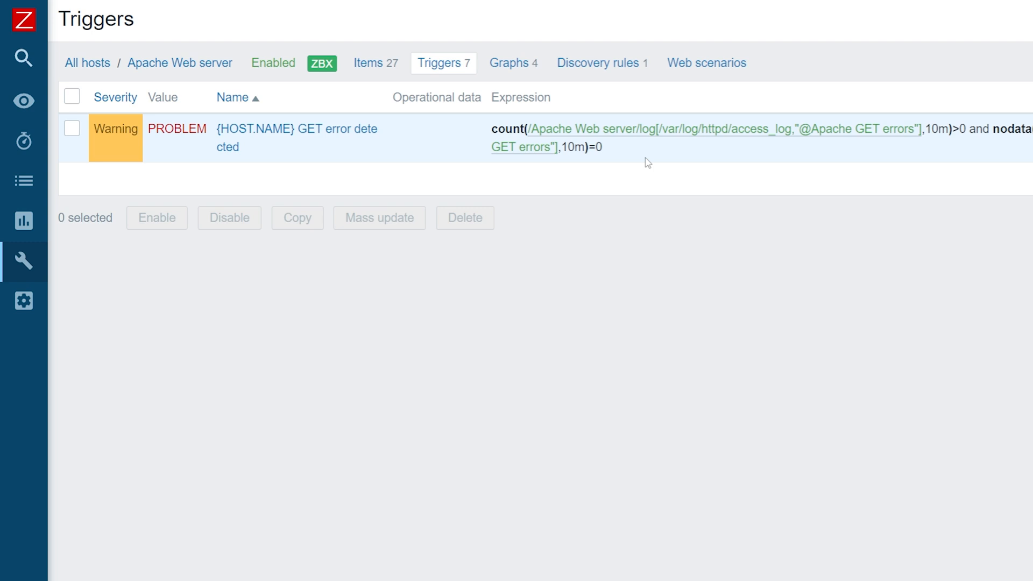
pyautogui.moveTo(182, 148)
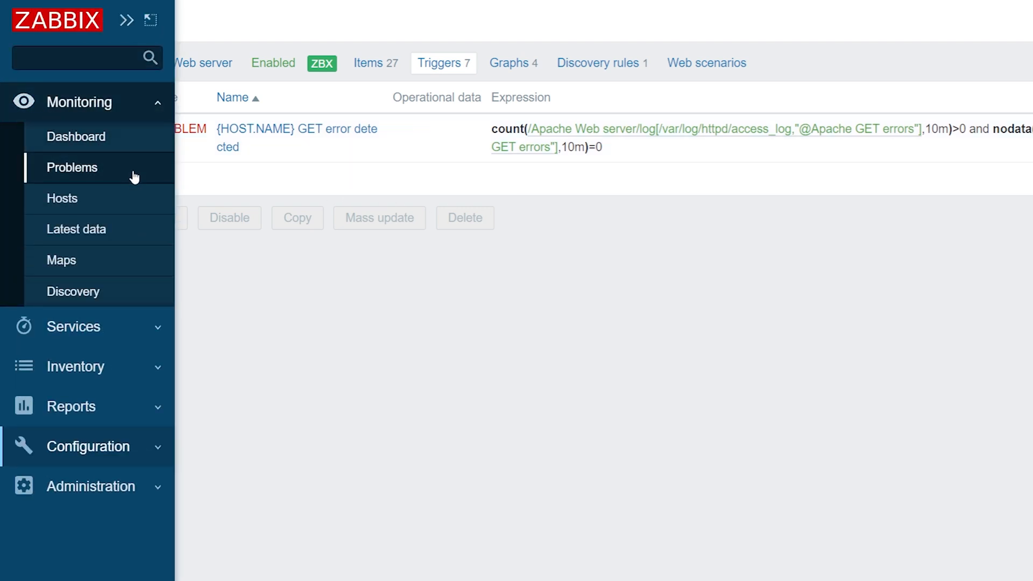
pyautogui.click(72, 168)
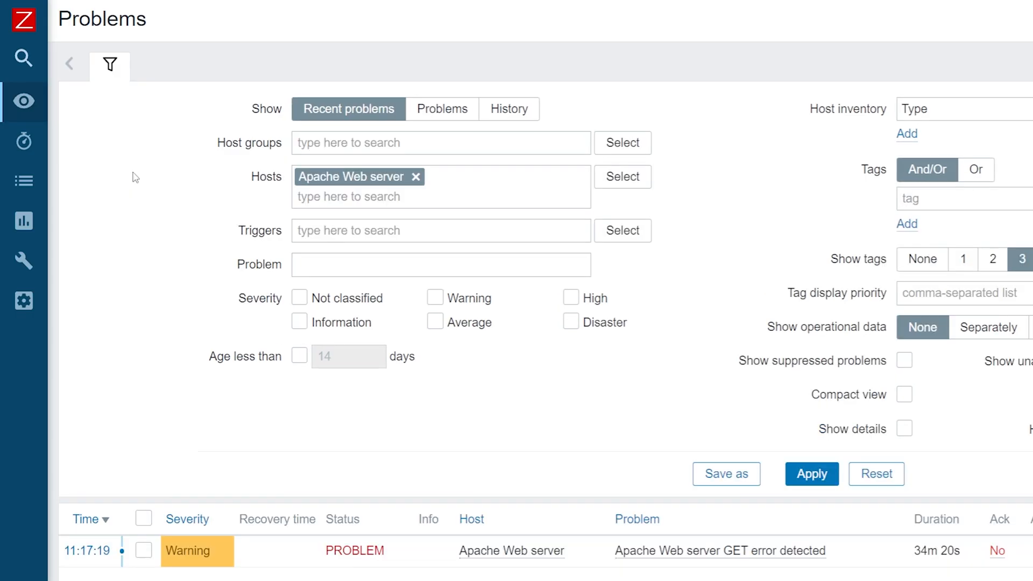
pyautogui.moveTo(402, 559)
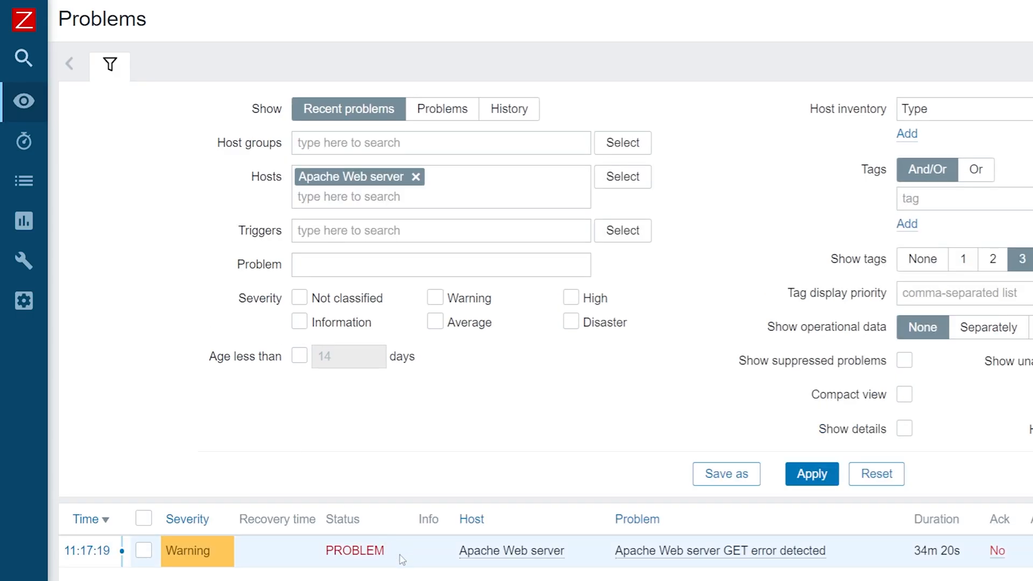